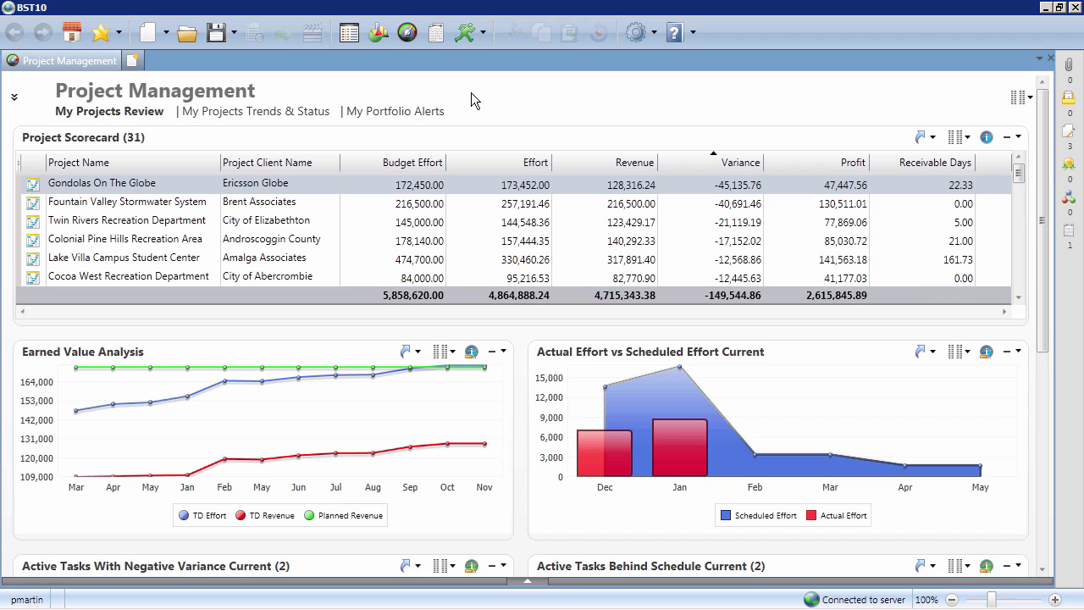
mouse_move(428, 121)
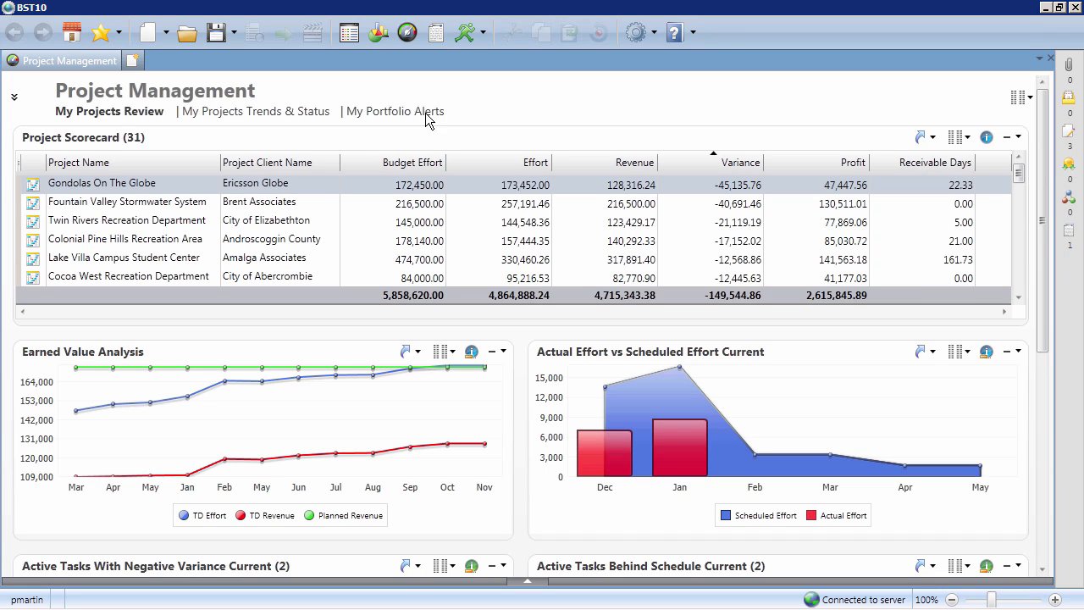
mouse_move(113, 255)
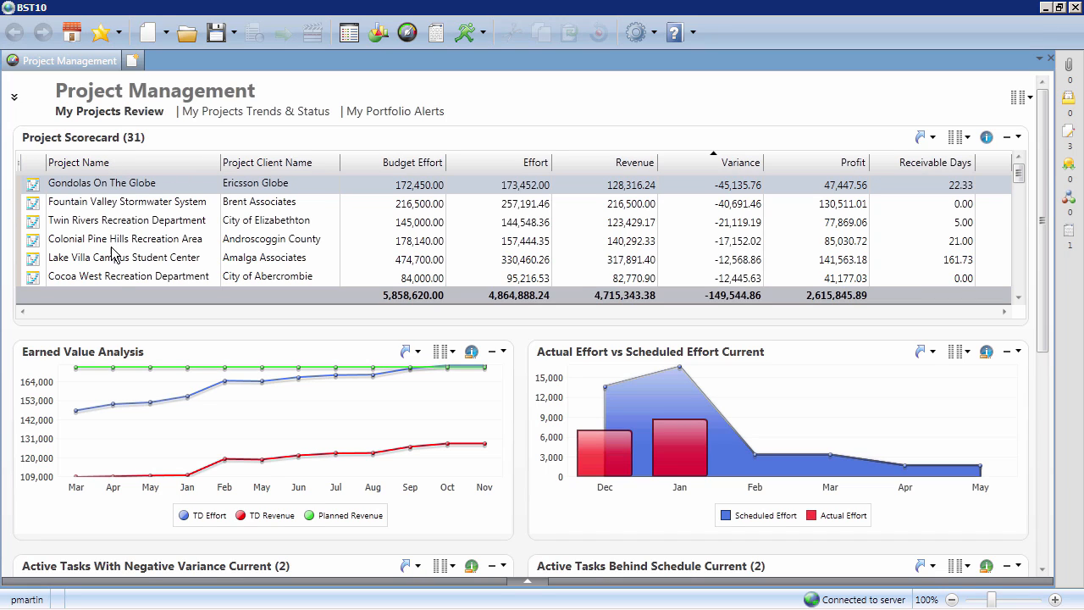
mouse_move(155, 199)
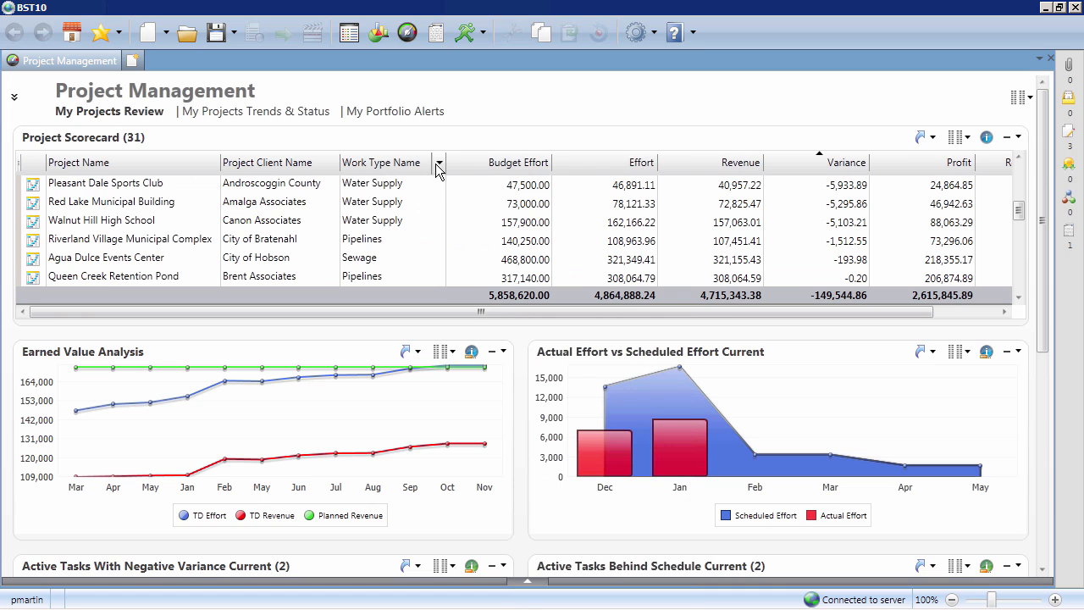
Filter the Project Scorecard's Work Type Name column to Water Supply only.
click(439, 163)
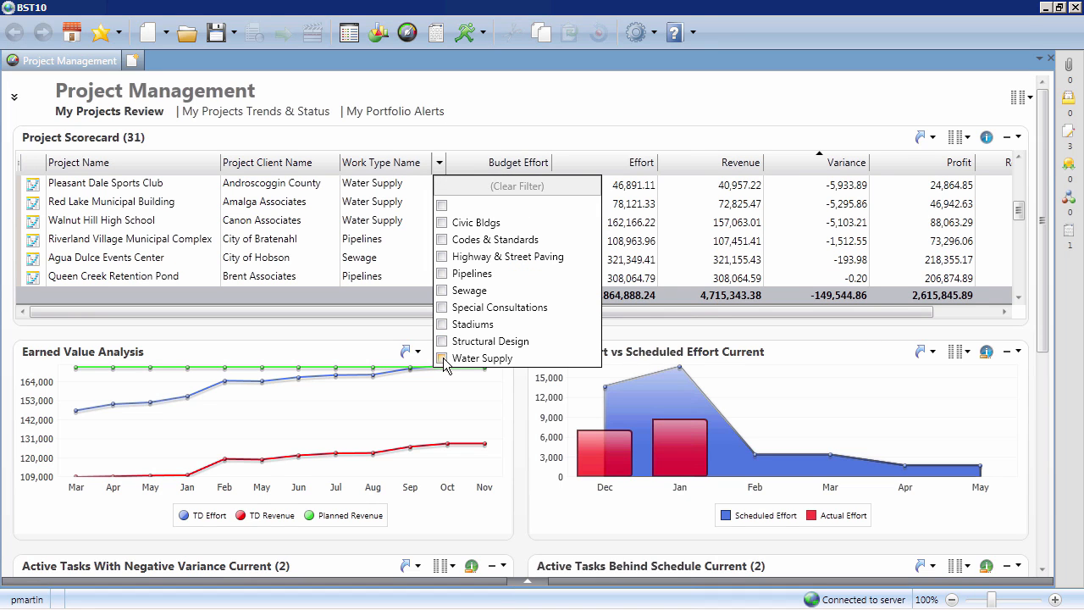
click(441, 358)
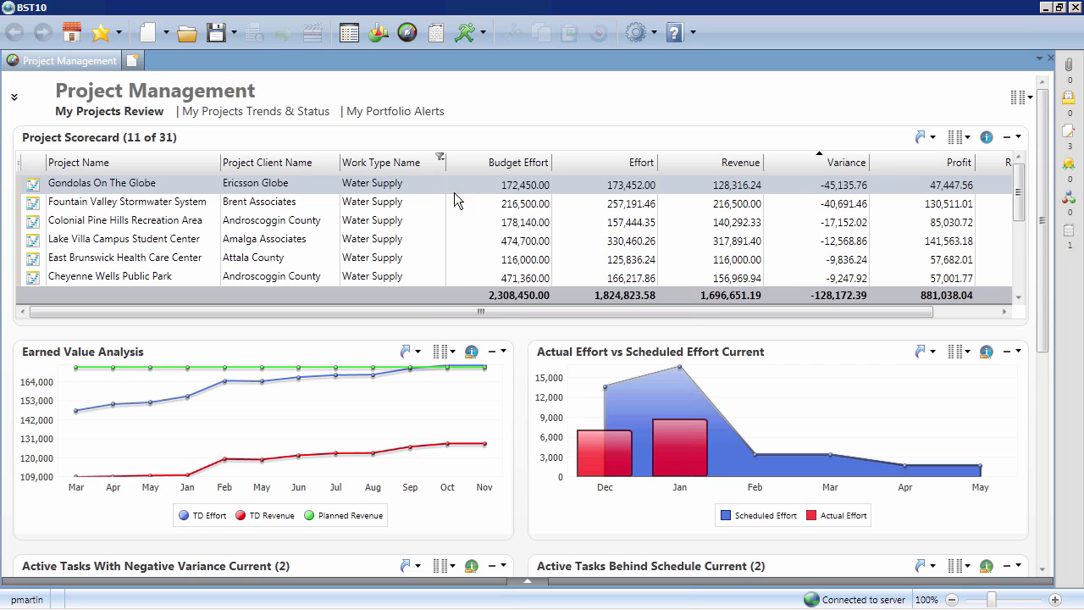
mouse_move(415, 191)
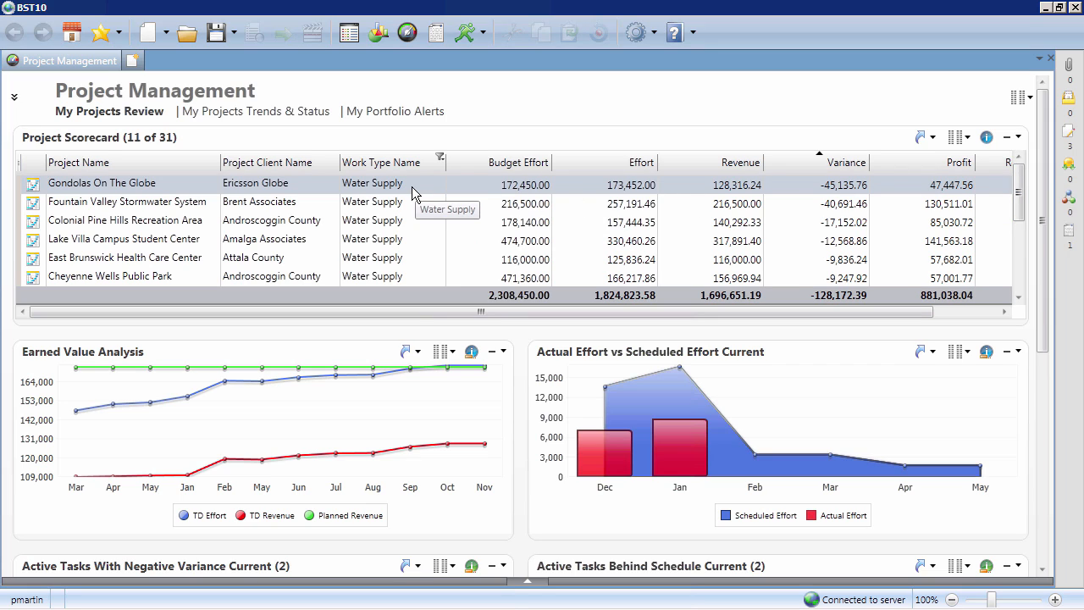
mouse_move(1008, 127)
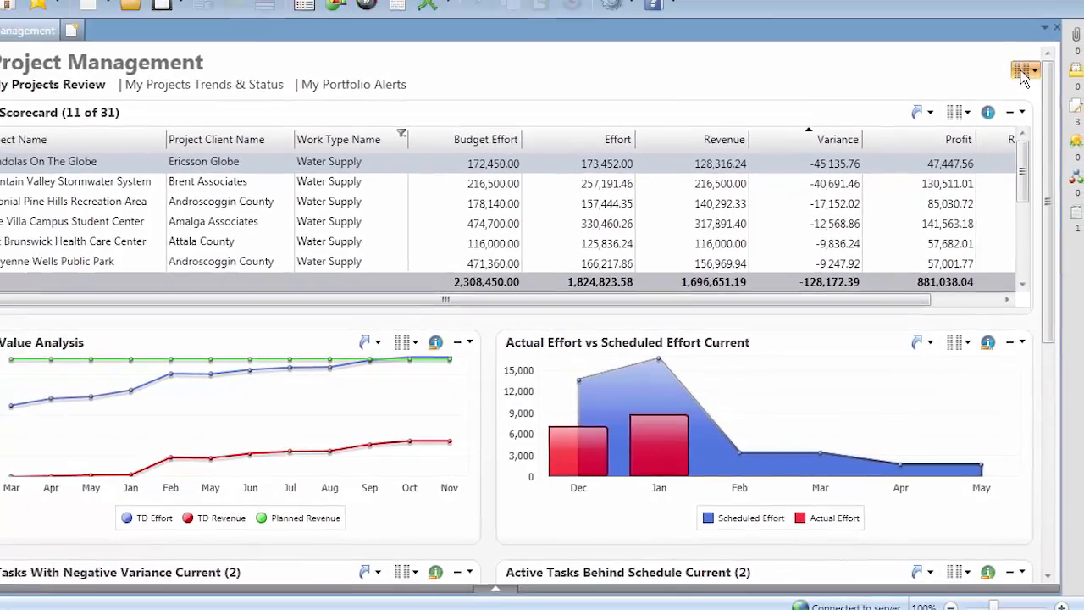
In Personalization Mode, add a Net Labor Multiplier panel and caption the zone 'My KPIs'.
click(1020, 72)
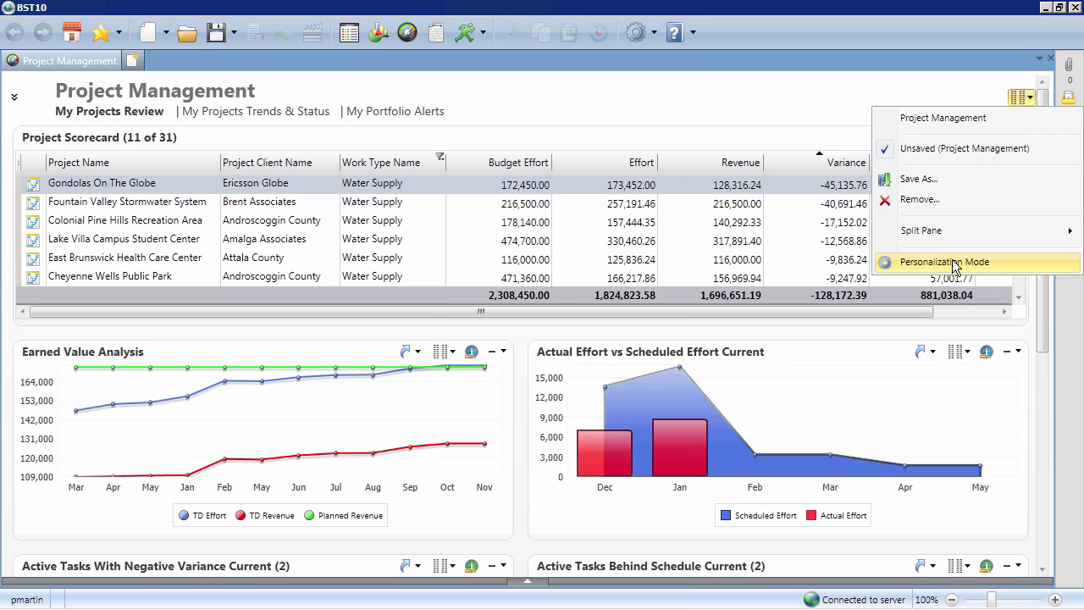
click(943, 262)
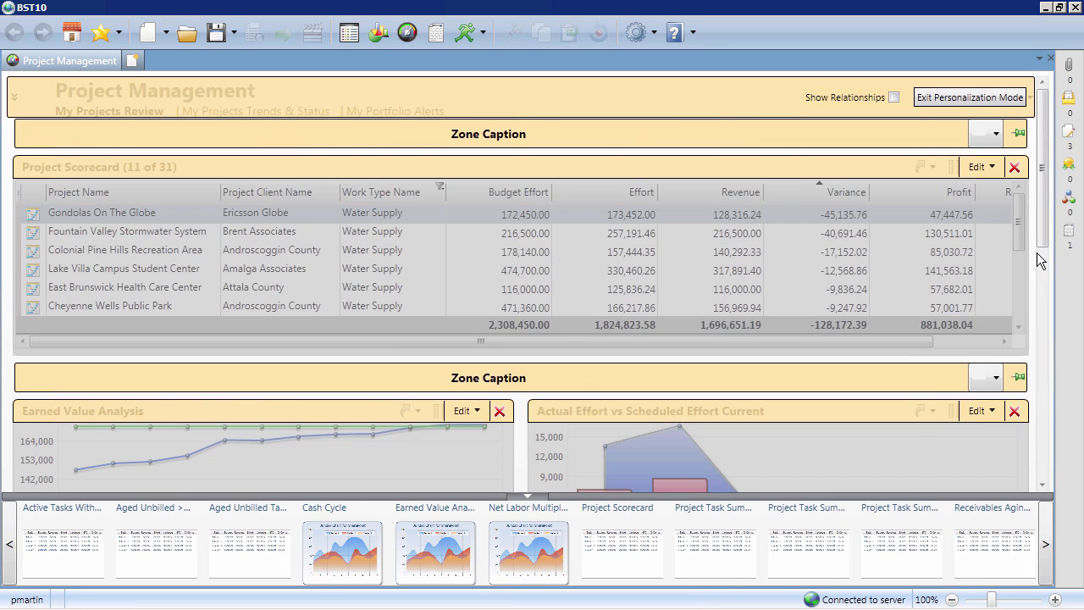
scroll(down, 3)
text(M)
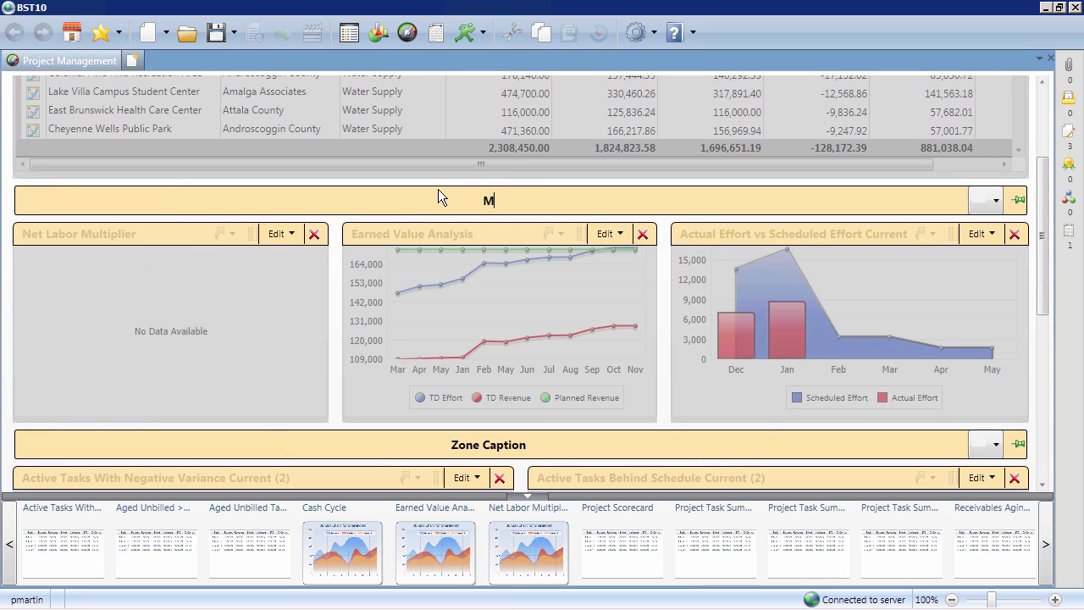
text(y KPIs)
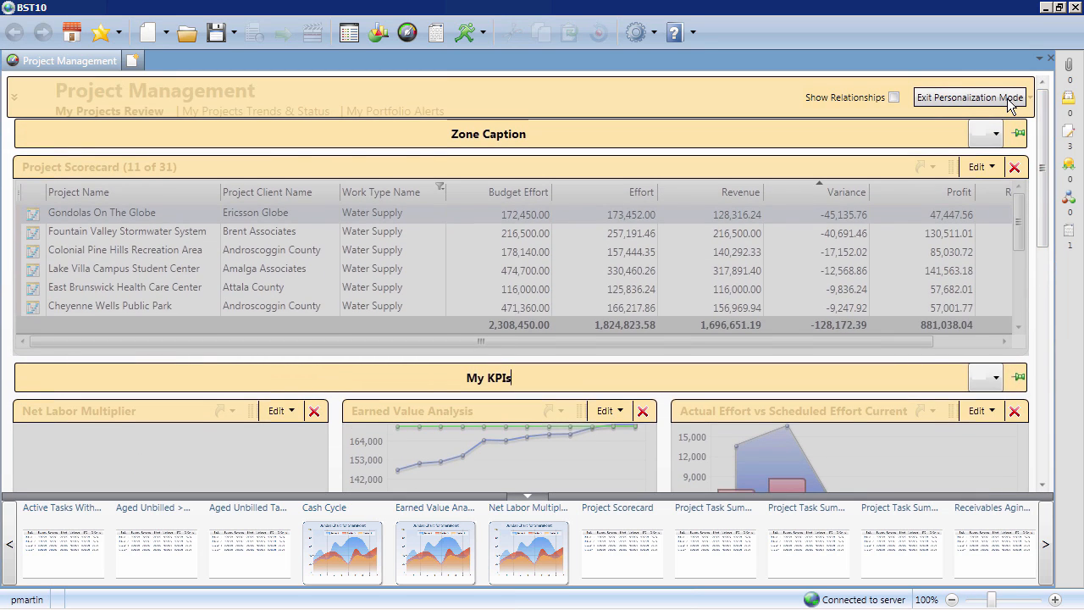
click(970, 96)
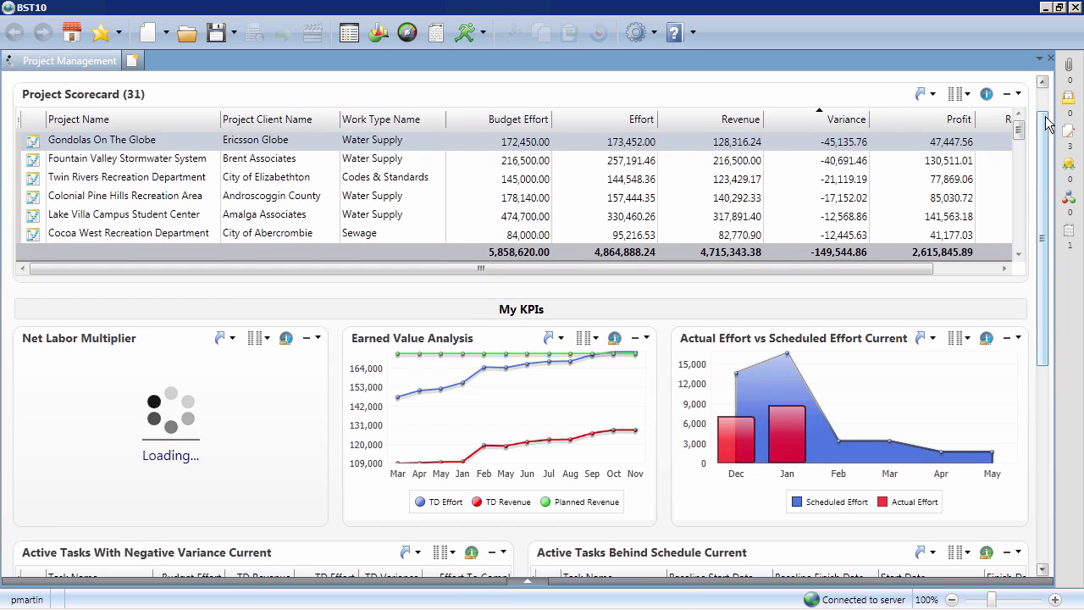
Save the personalized dashboard as the view 'Phil's View' and confirm it is active.
click(1021, 97)
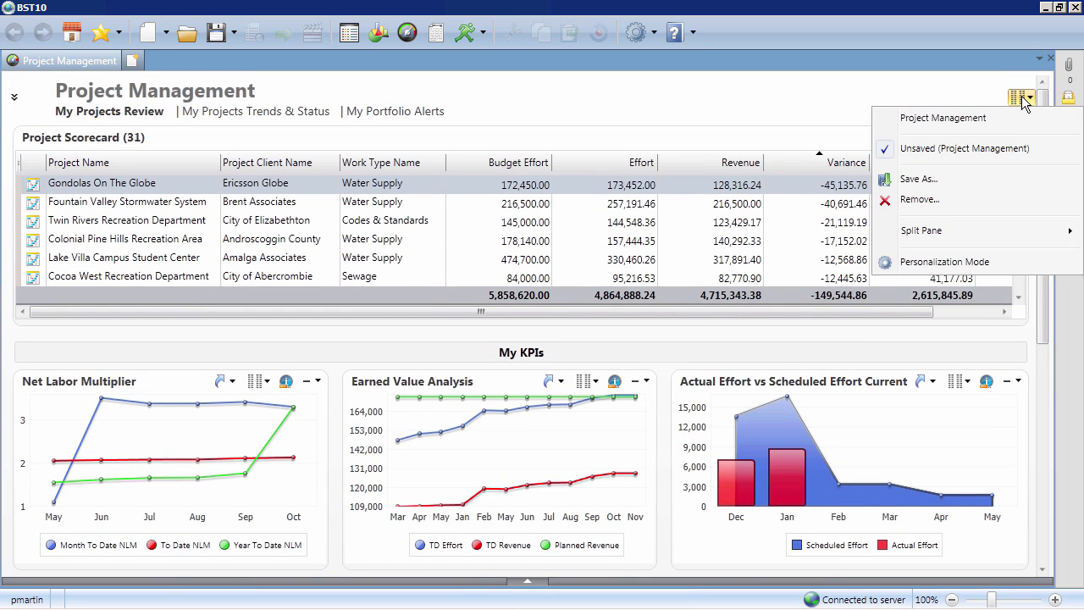
click(918, 179)
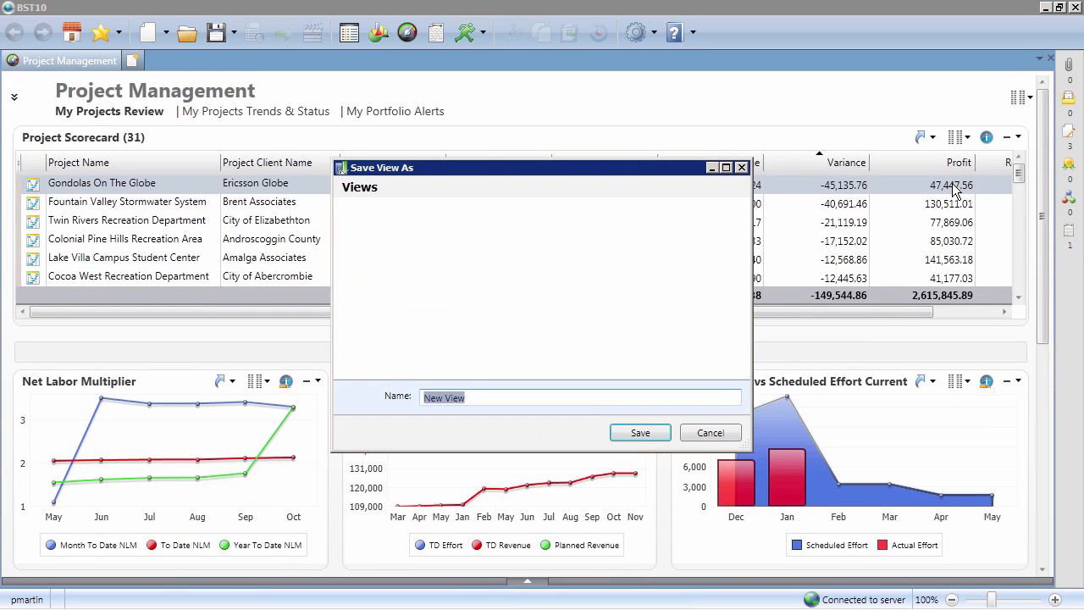
text(Phil's V)
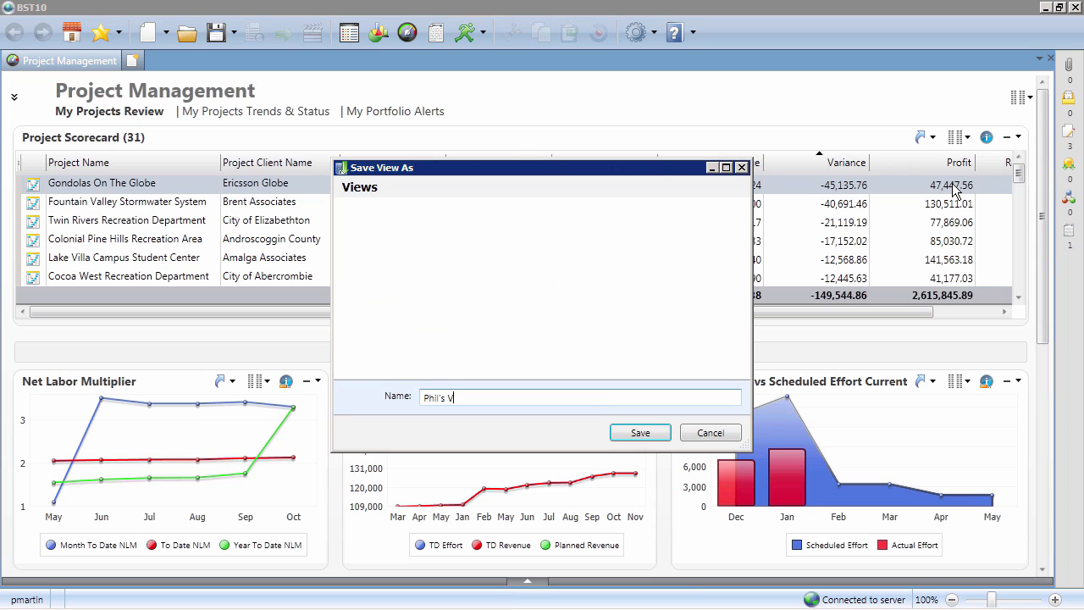
text(iew)
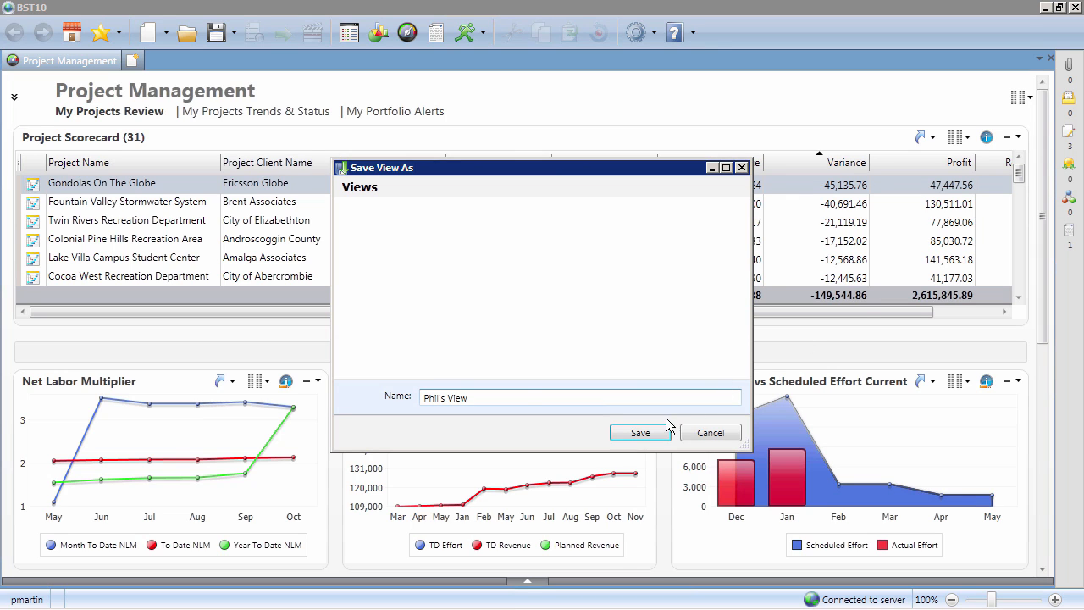
click(640, 432)
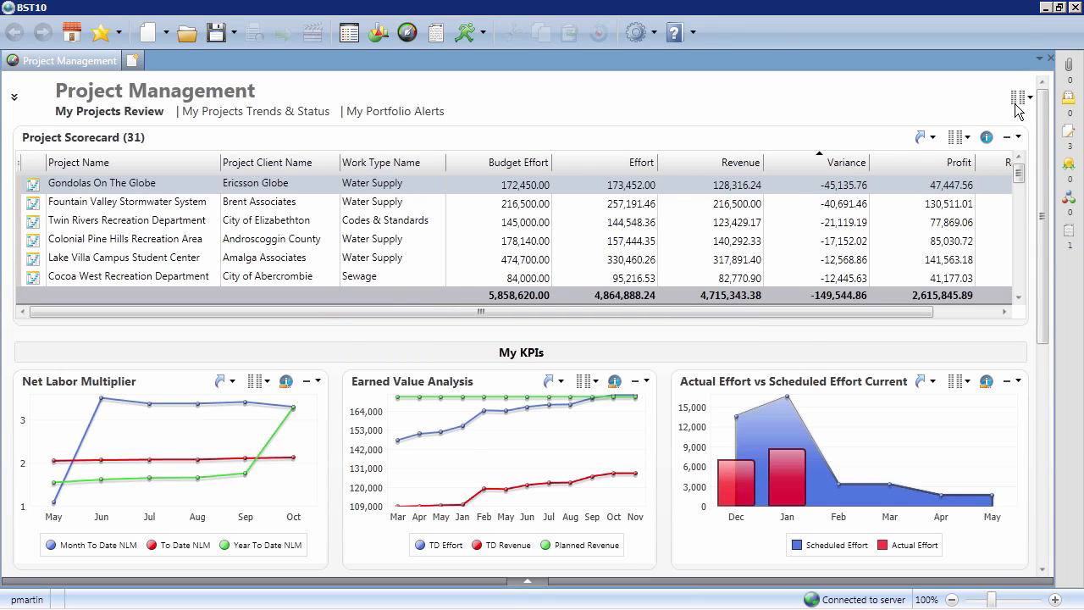
click(1021, 97)
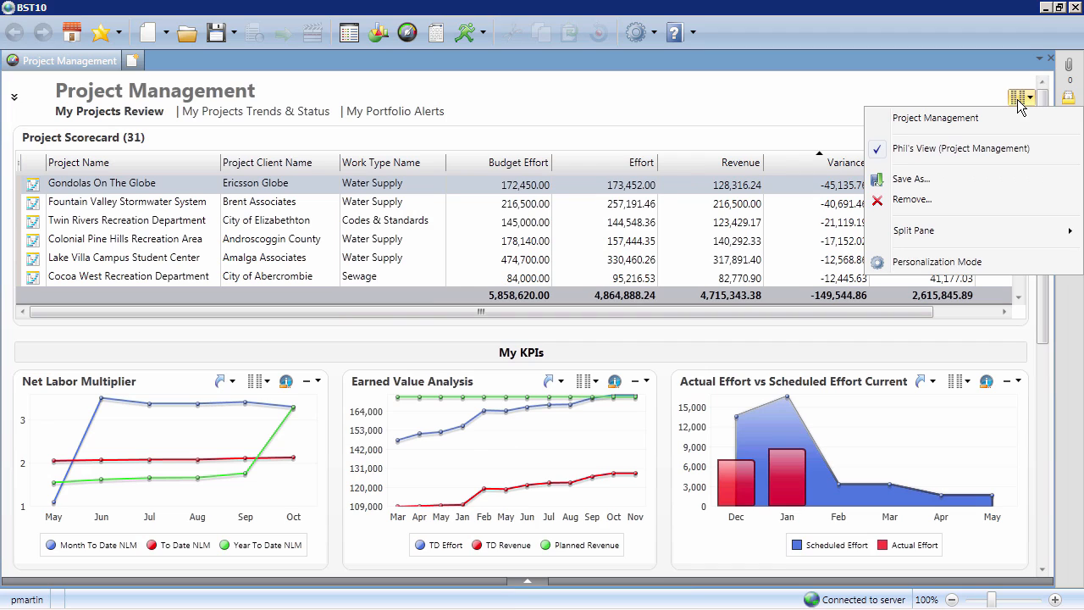
click(1022, 97)
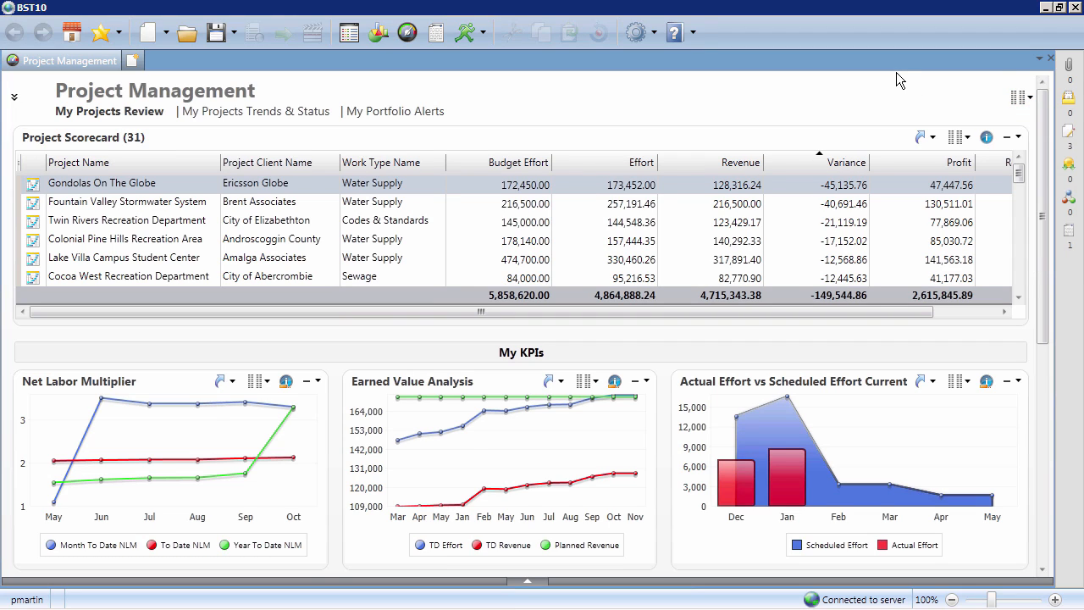
mouse_move(832, 142)
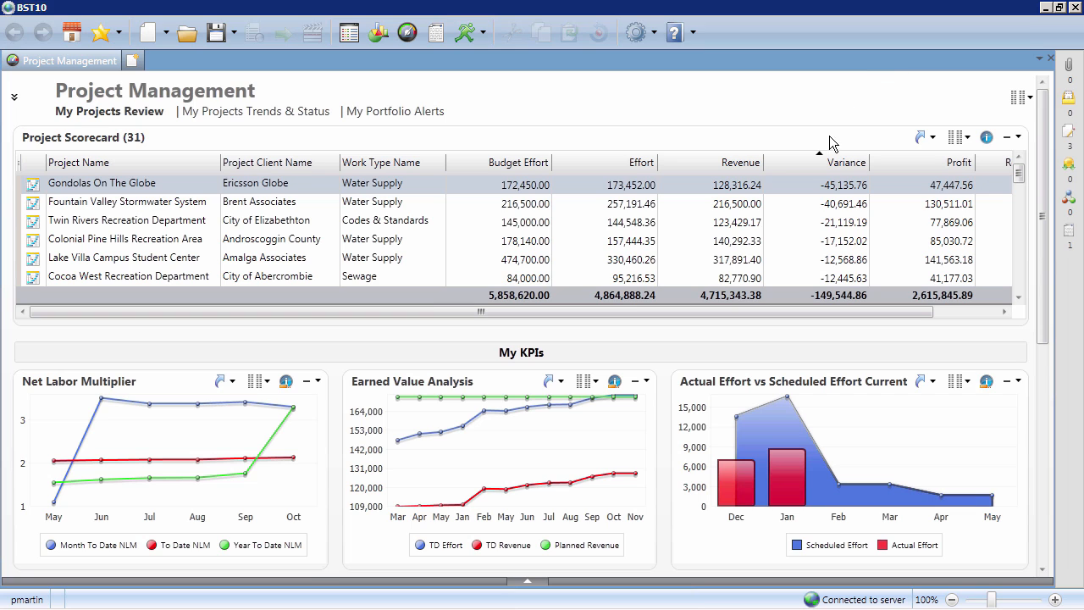
mouse_move(849, 231)
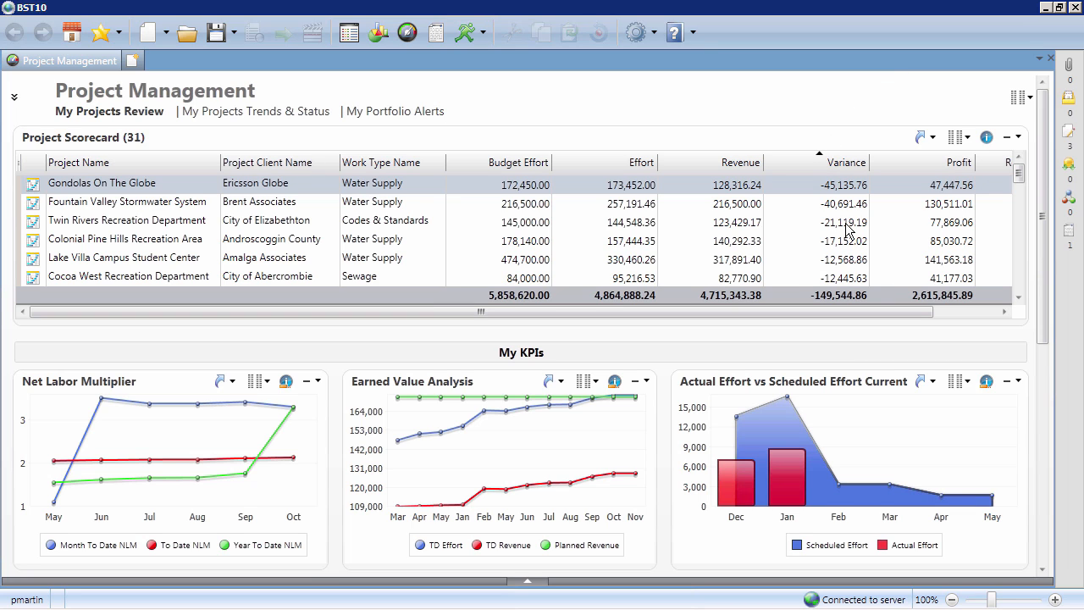
Scroll the Project Scorecard down to later projects such as Tampa Stadium and Horn Lake Nursery School.
scroll(down, 3)
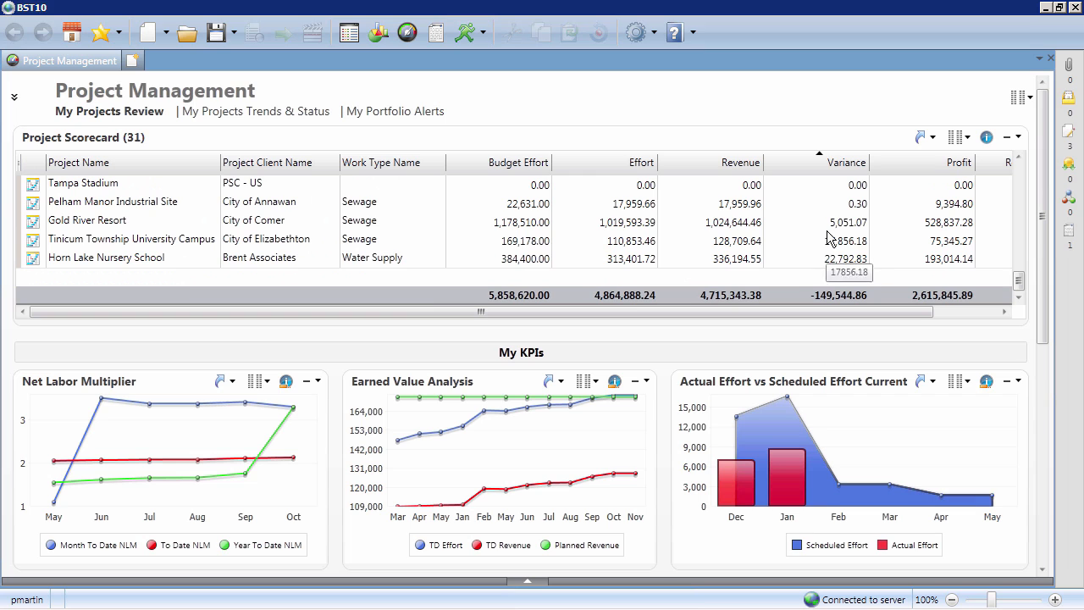
mouse_move(991, 301)
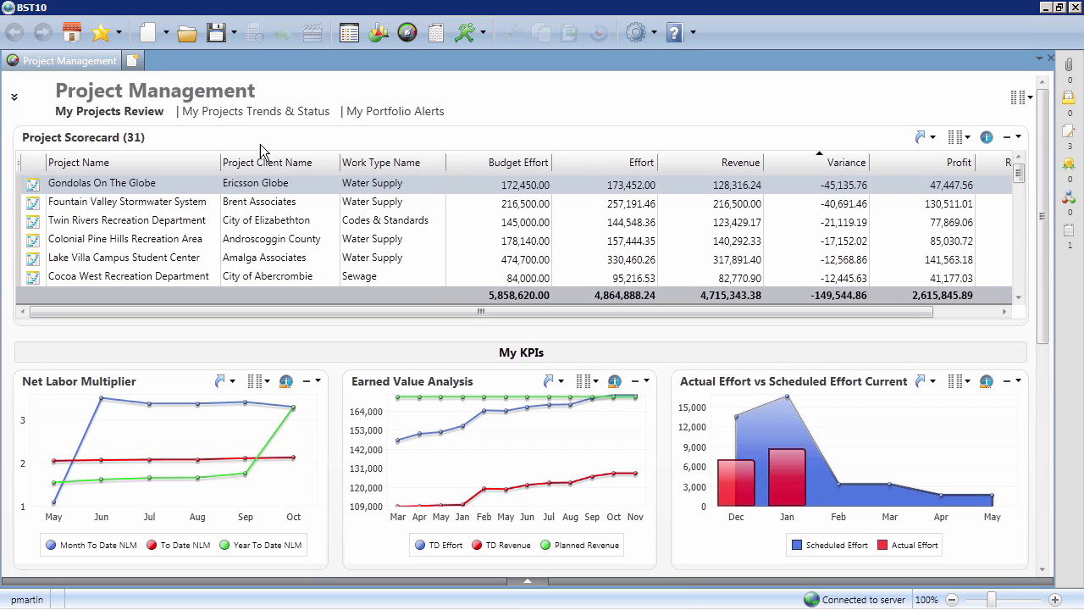
mouse_move(193, 189)
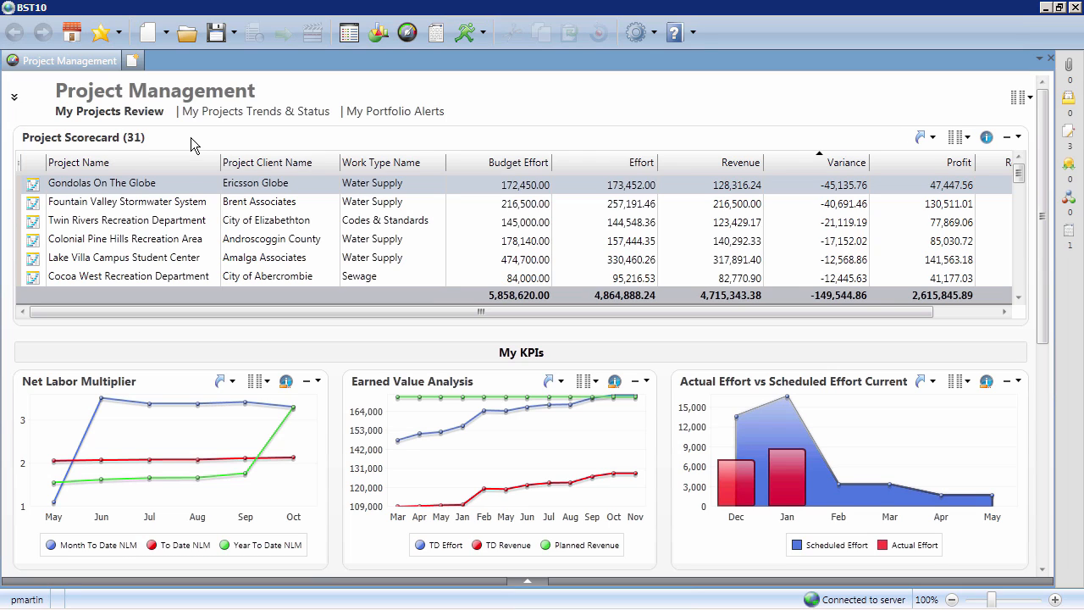
mouse_move(683, 210)
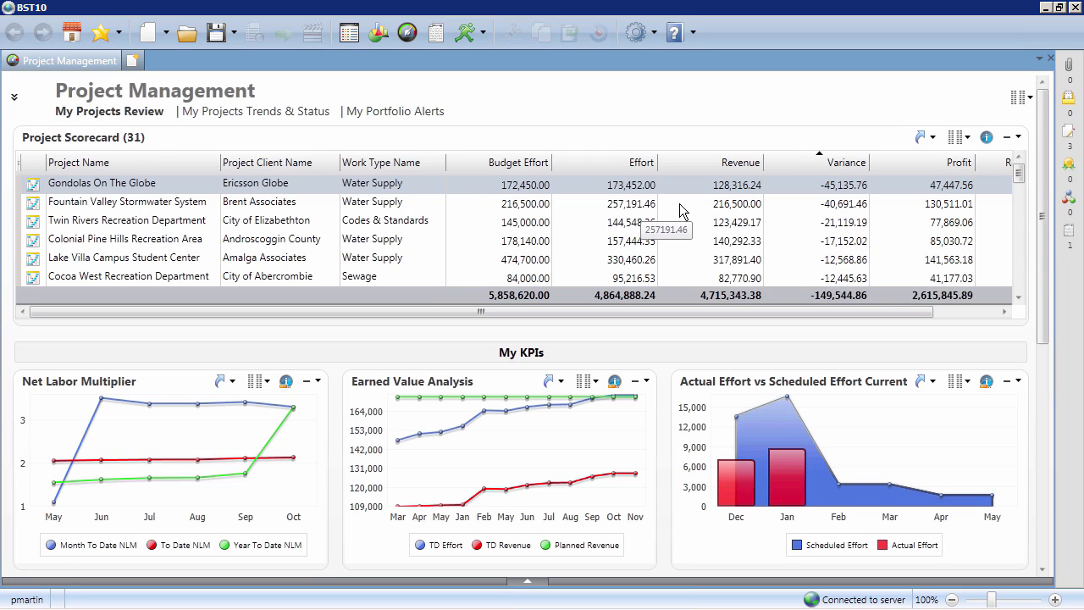
mouse_move(802, 133)
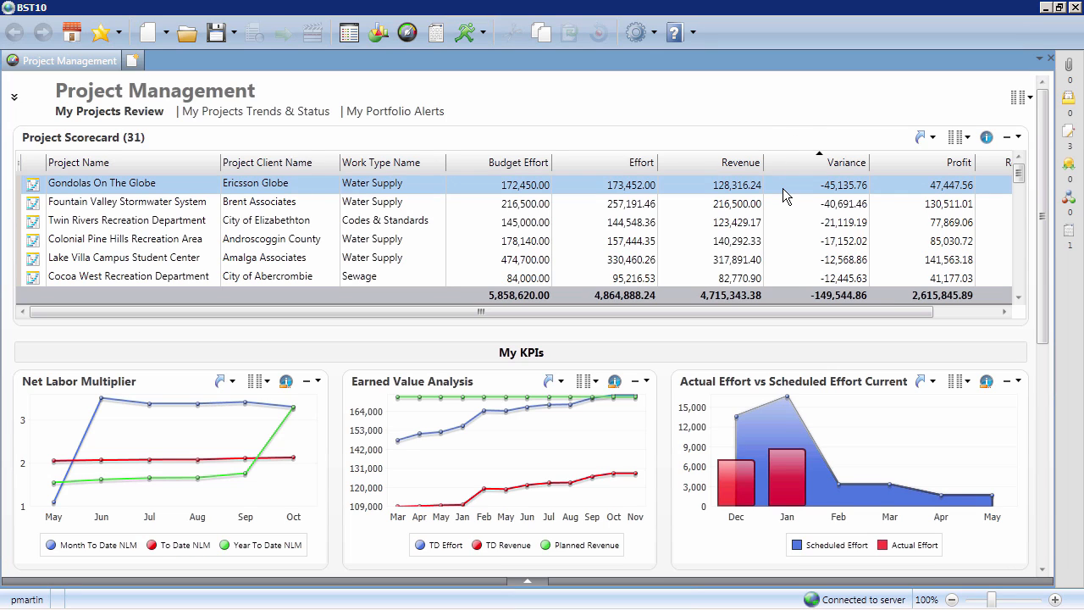
mouse_move(274, 438)
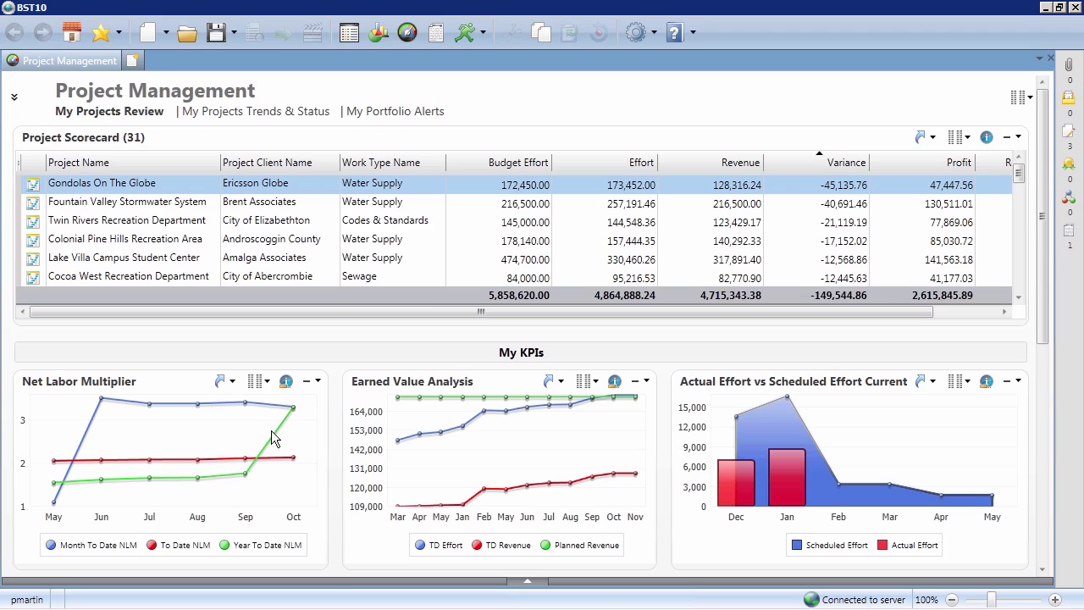
mouse_move(343, 452)
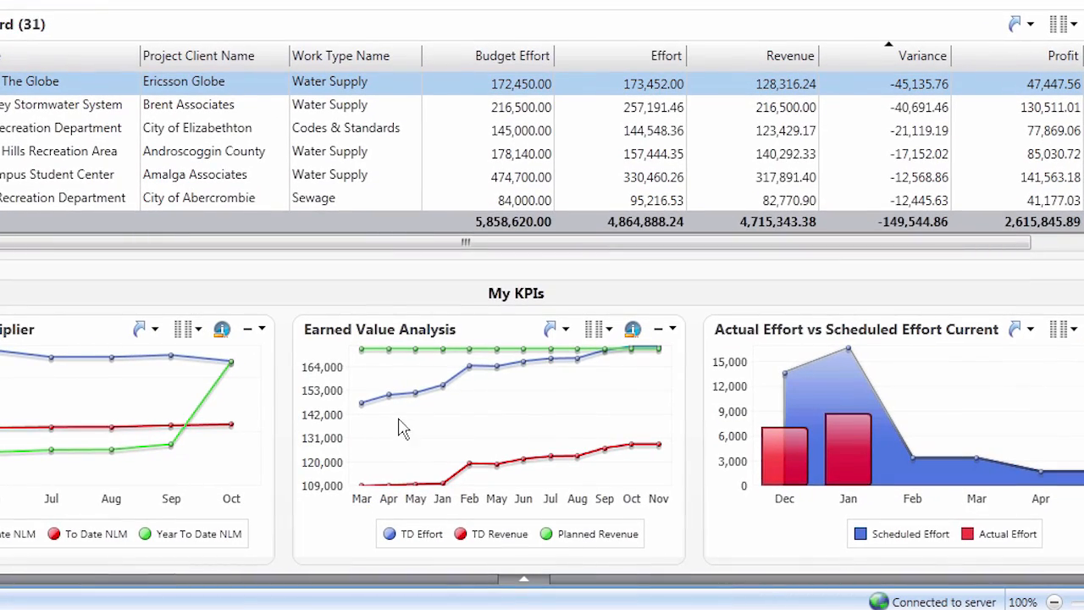
mouse_move(647, 388)
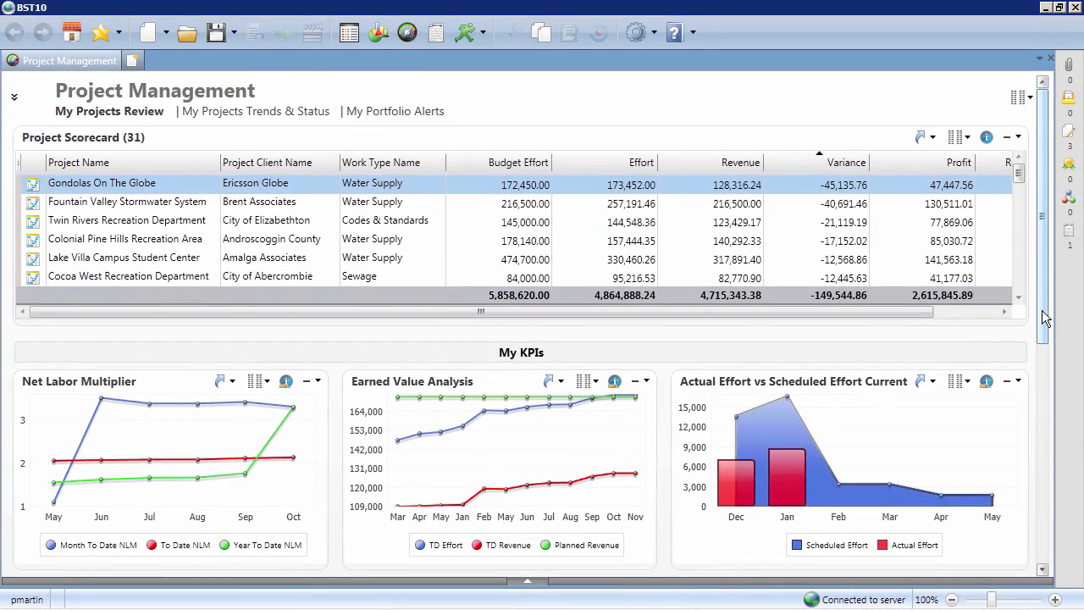
Open project IRV09281 Gondolas On The Globe from the Rough Grade Stakes negative-variance task.
scroll(down, 3)
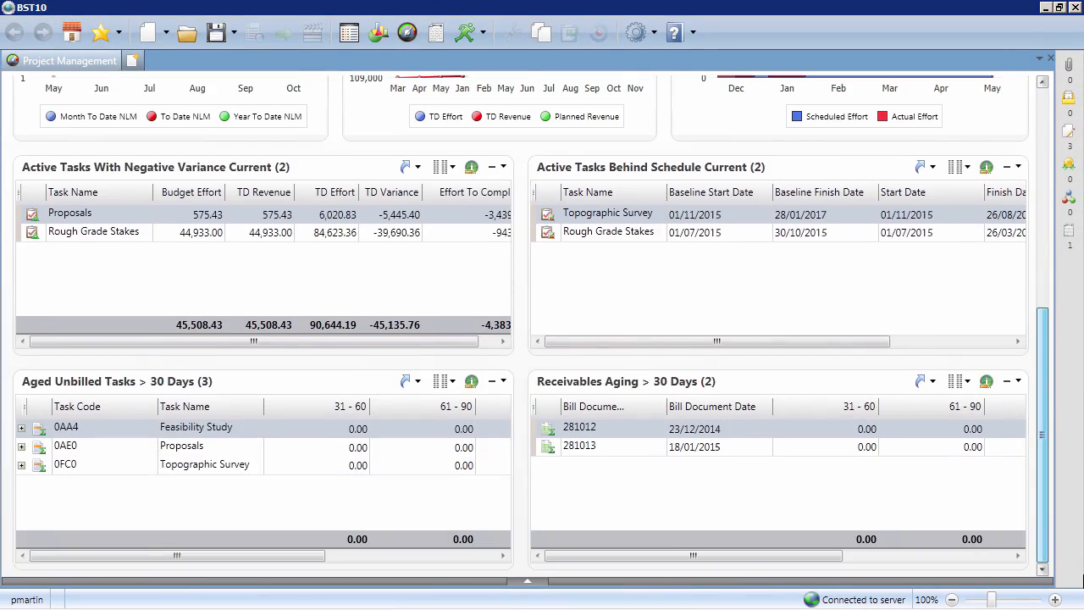
mouse_move(93, 232)
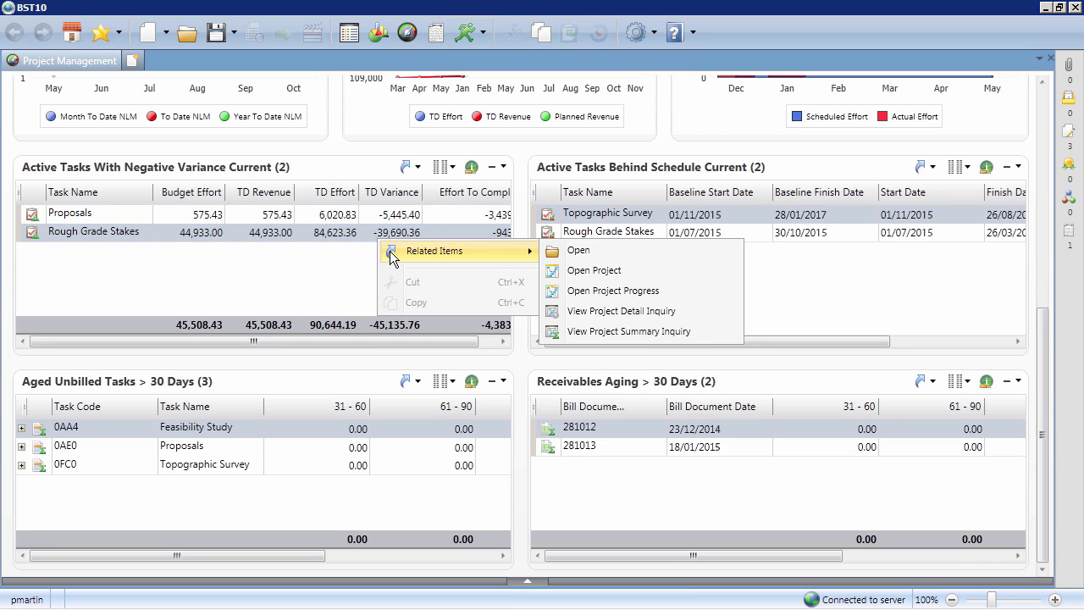
mouse_move(594, 270)
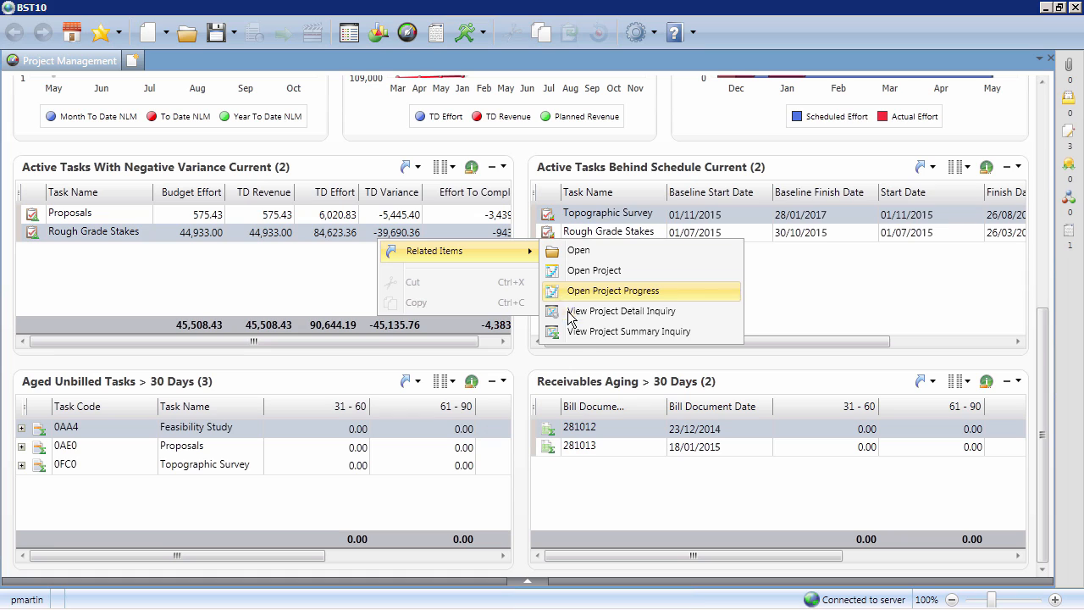
mouse_move(583, 271)
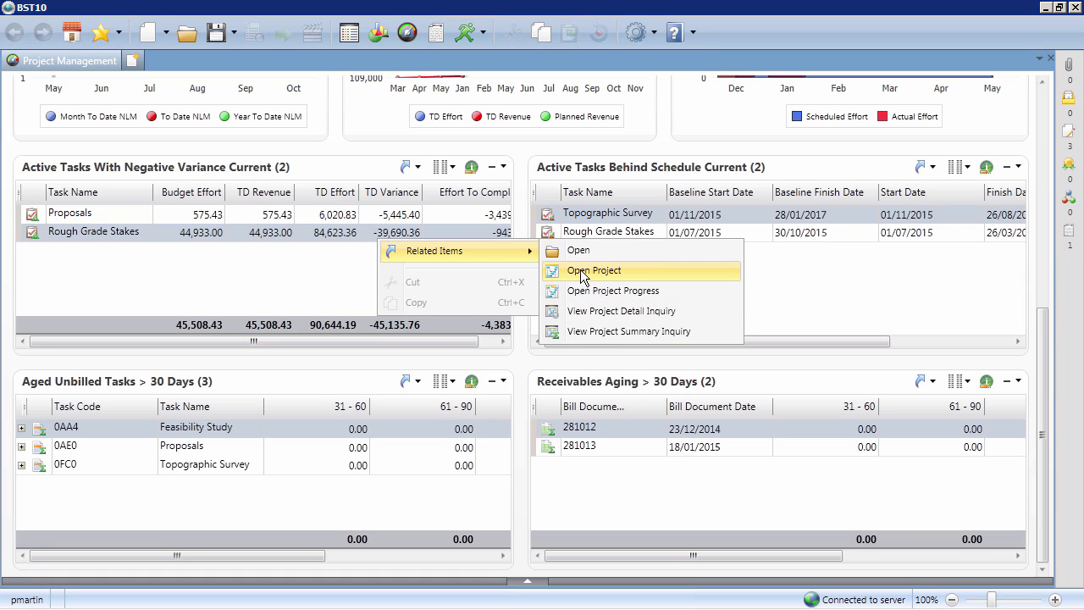
click(594, 270)
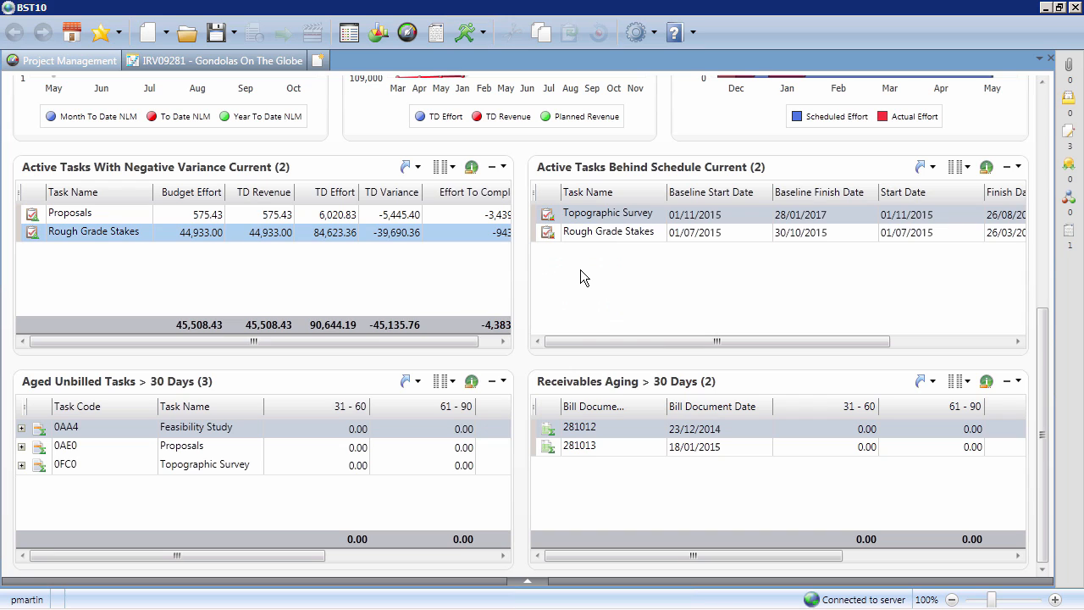
mouse_move(227, 66)
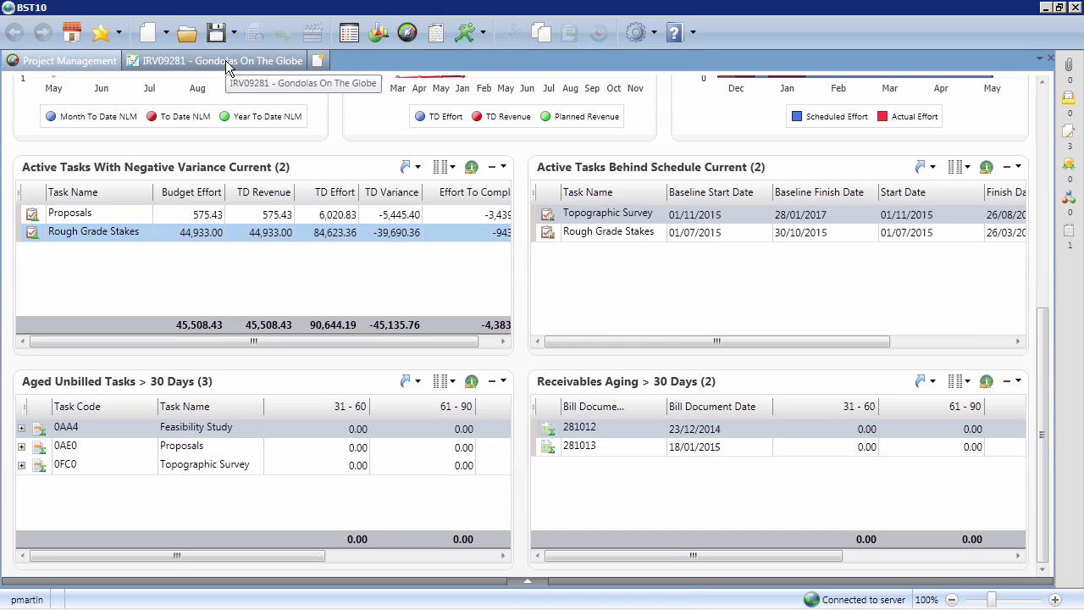
On Earned Value, set Rough Grade Stakes budget effort to 90,000 and 1,500, then save.
click(215, 60)
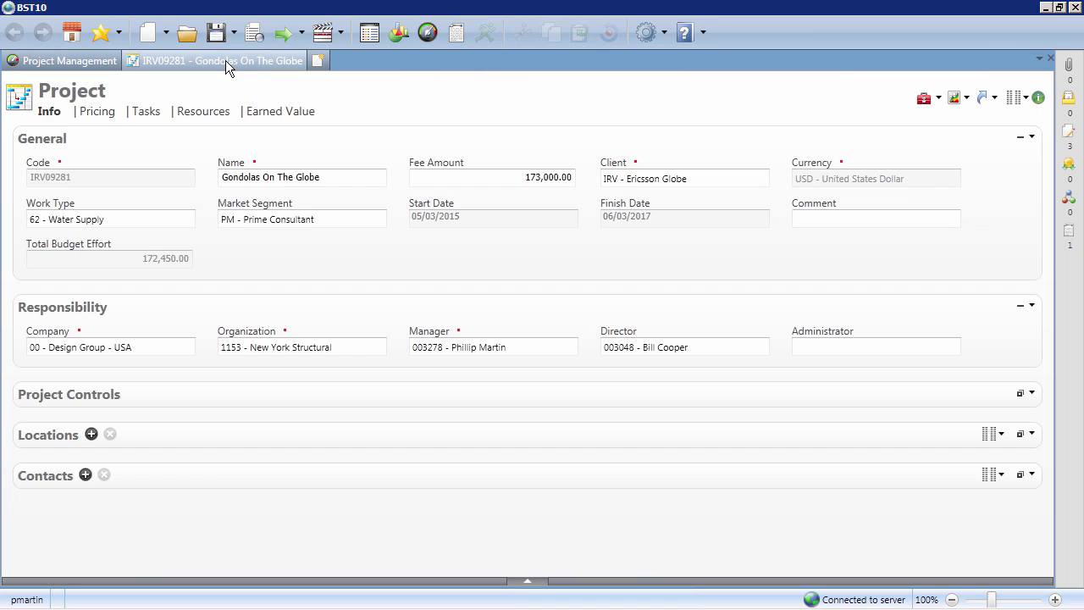
click(278, 111)
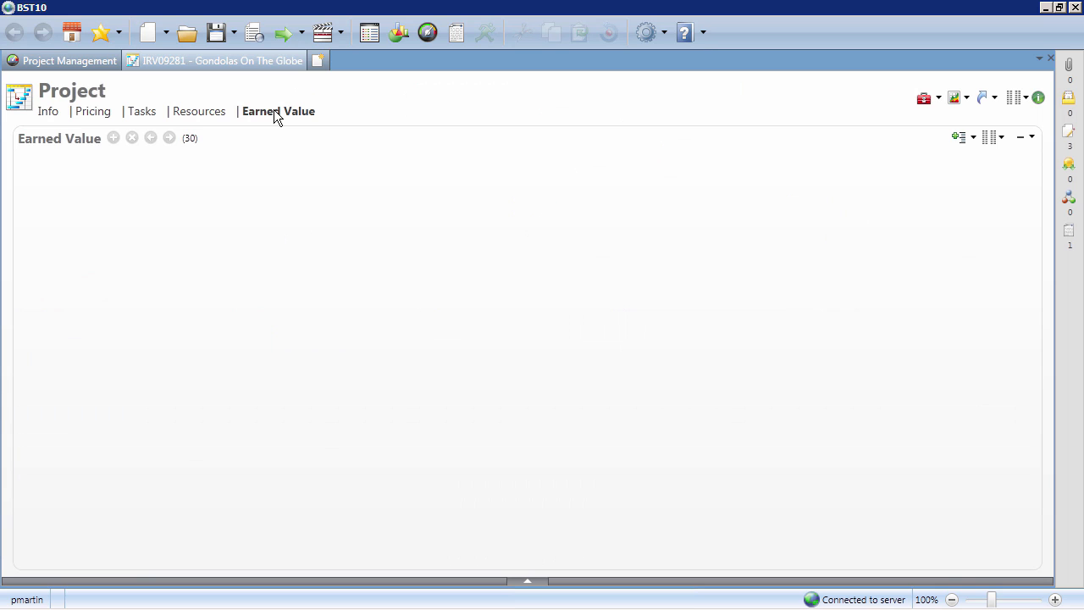
click(278, 111)
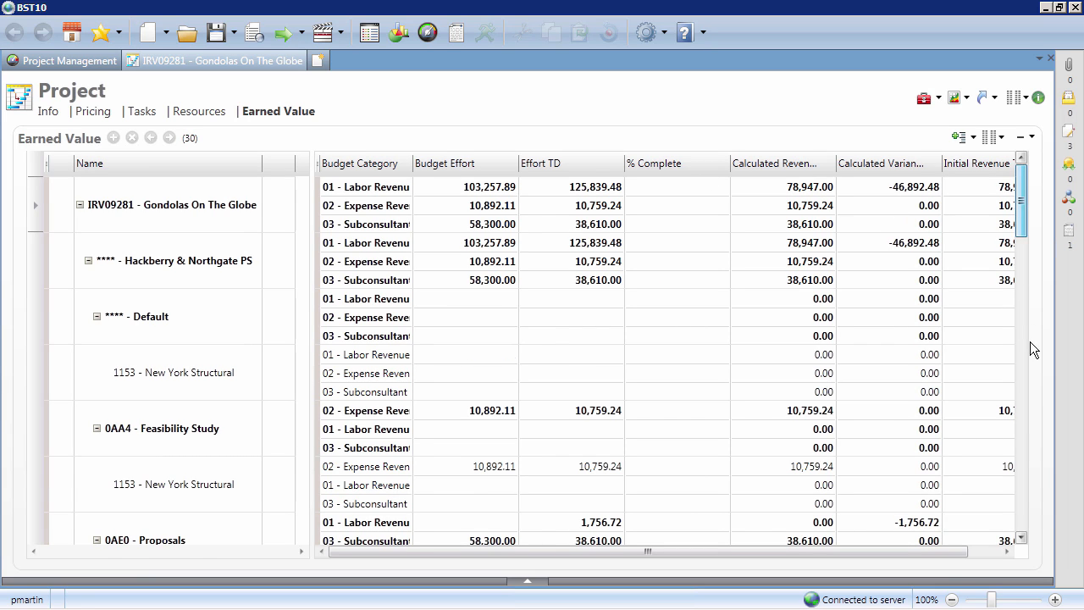
scroll(down, 3)
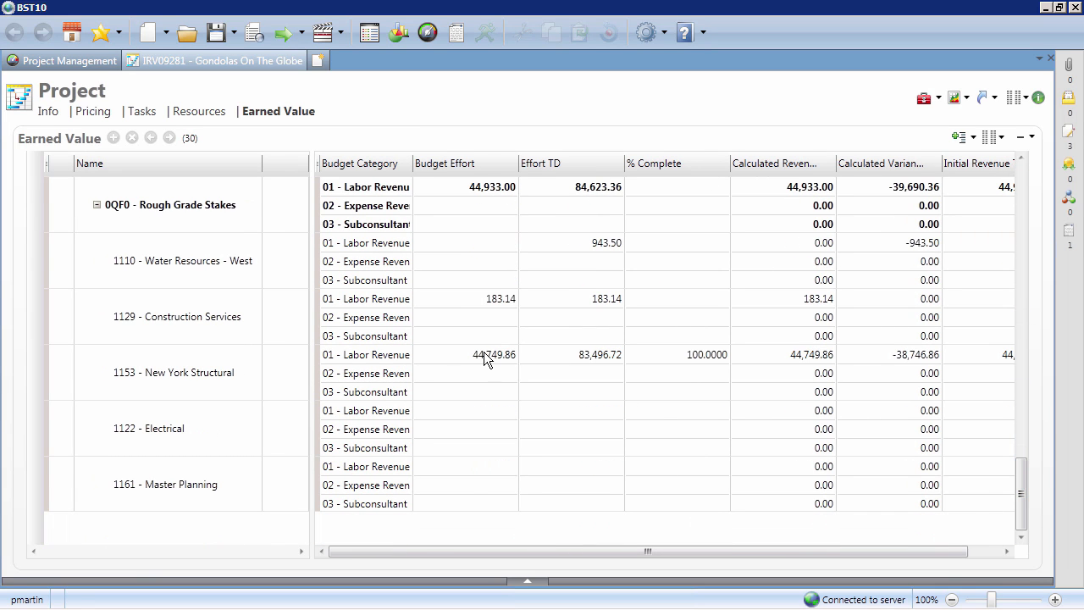
text(90,000.00)
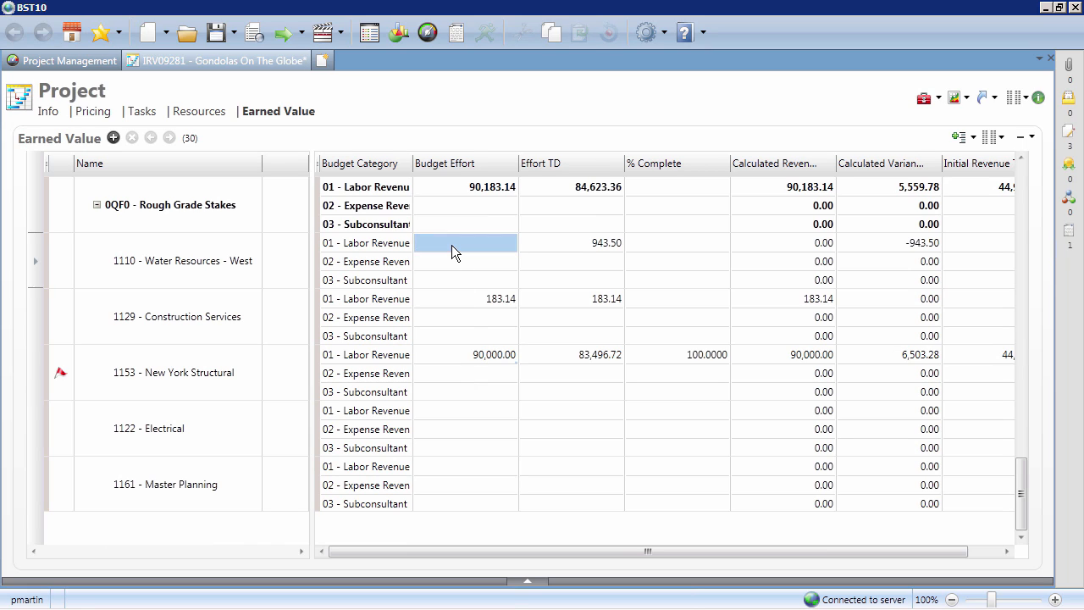
text(1500)
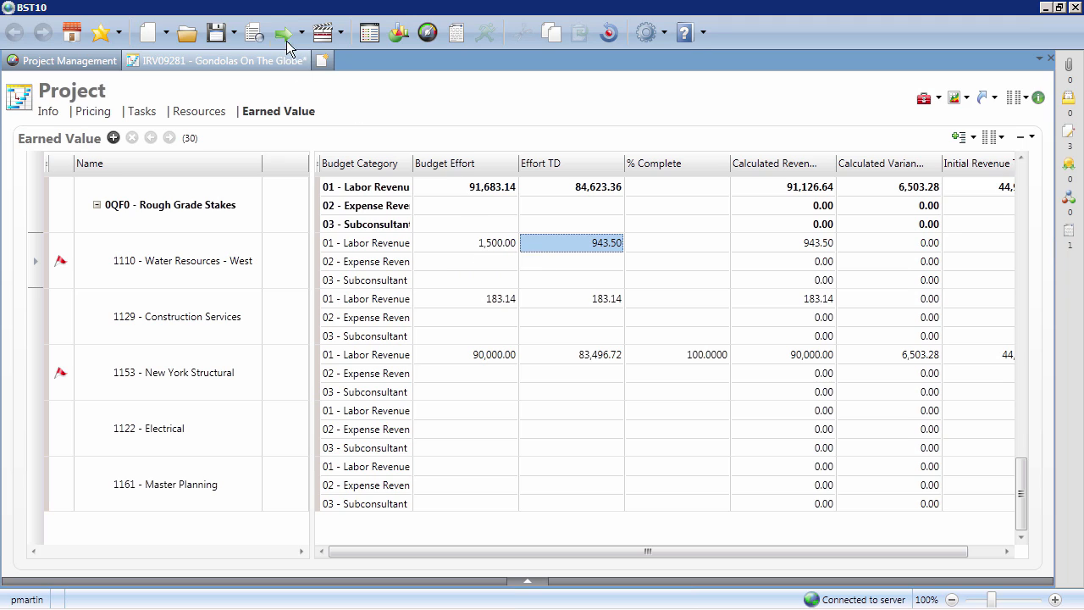
click(288, 32)
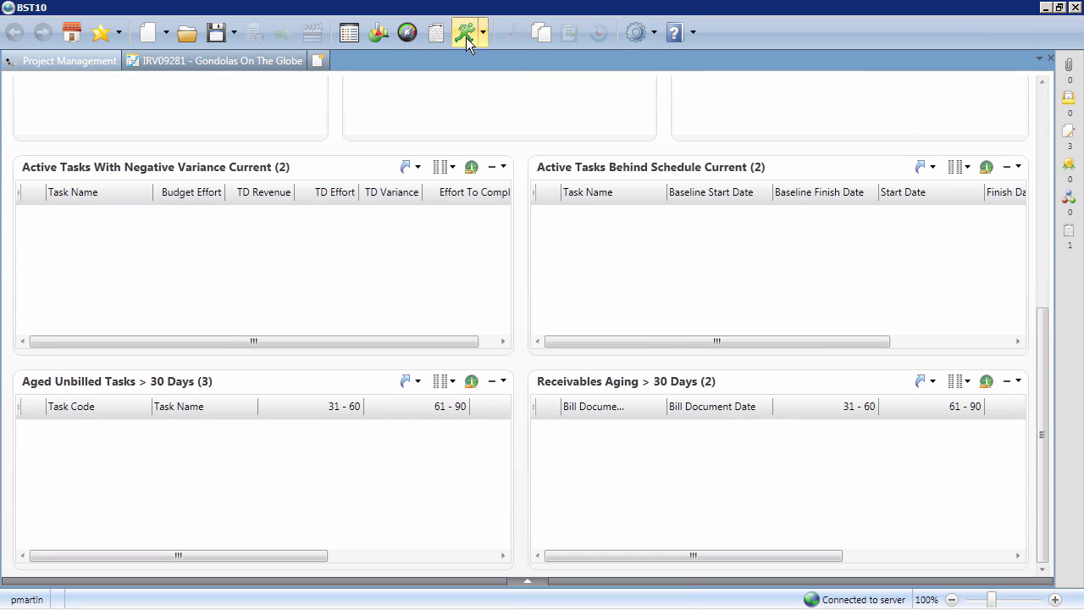
Refresh the Project Management dashboard so the negative-variance list reflects the new budget.
click(465, 33)
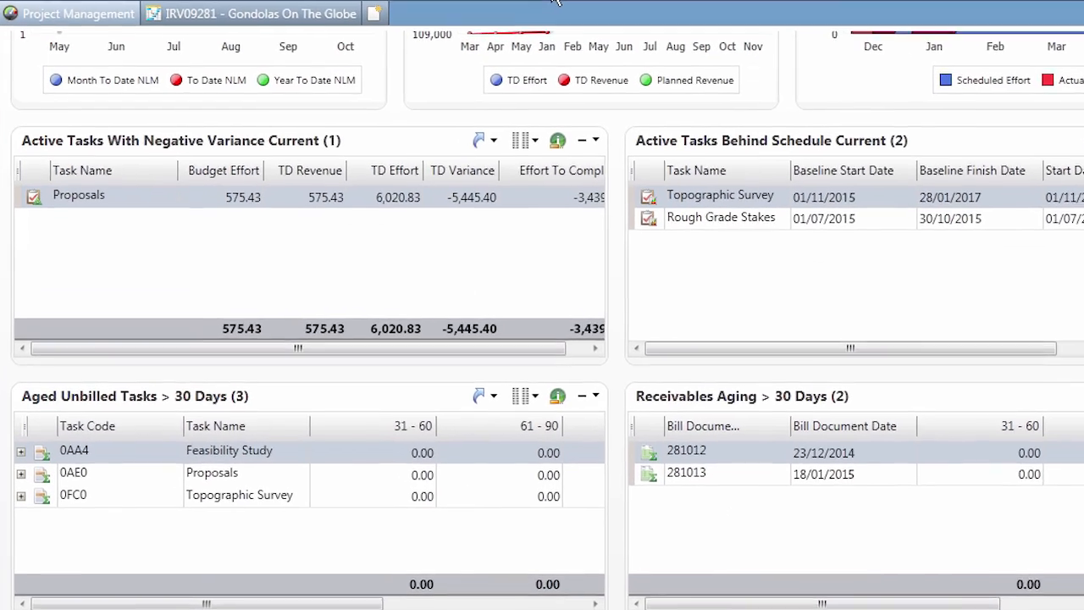